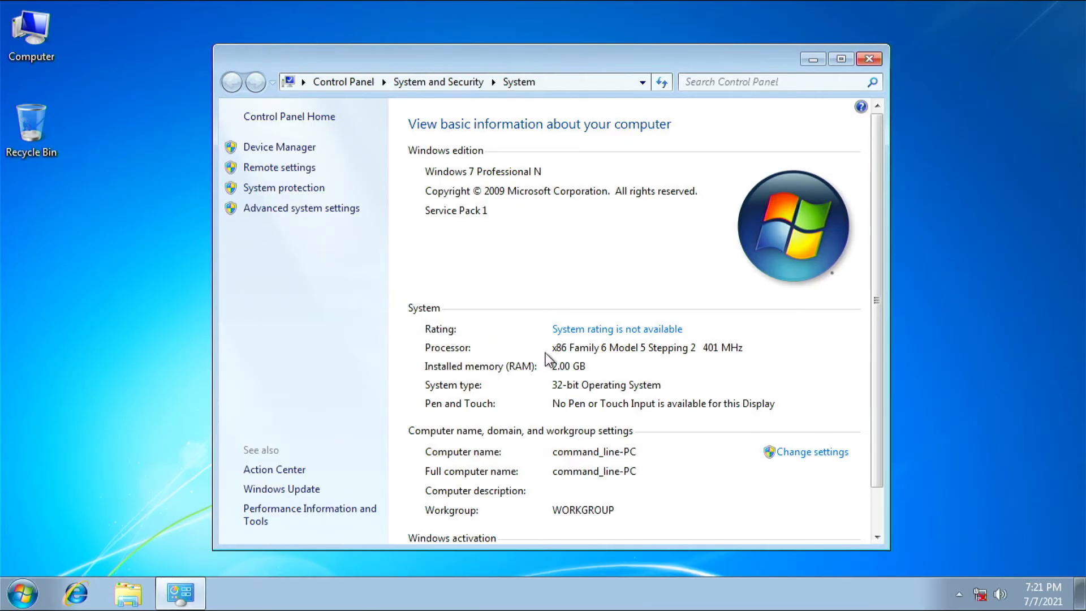
mouse_move(369, 430)
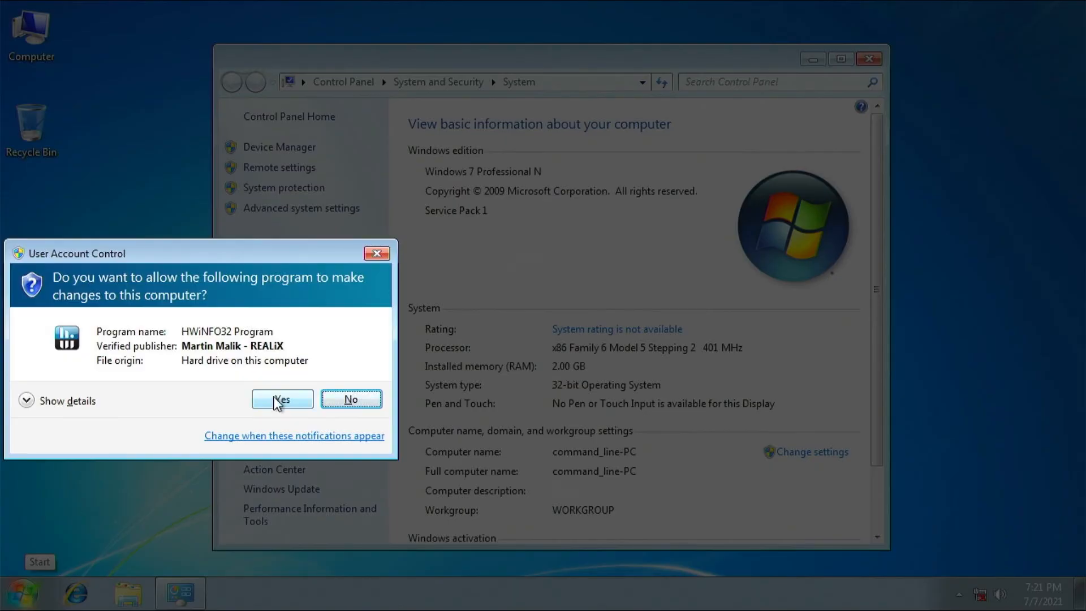
Allow HWiNFO32 via UAC, review the Pentium II summary, then close the Win10 PE batch file in Notepad
click(283, 398)
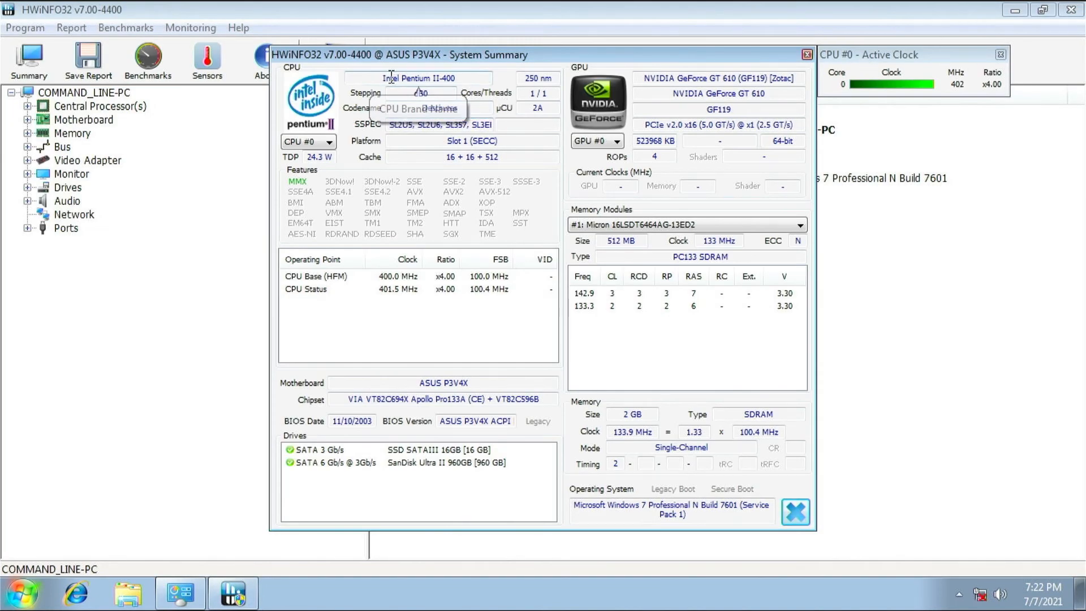
mouse_move(516, 201)
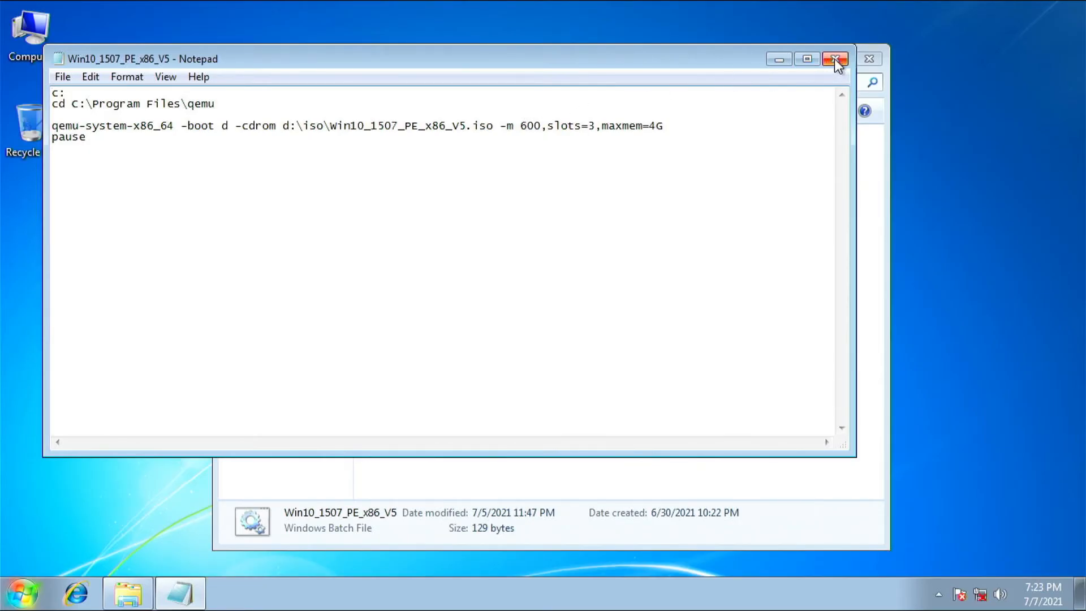
click(833, 59)
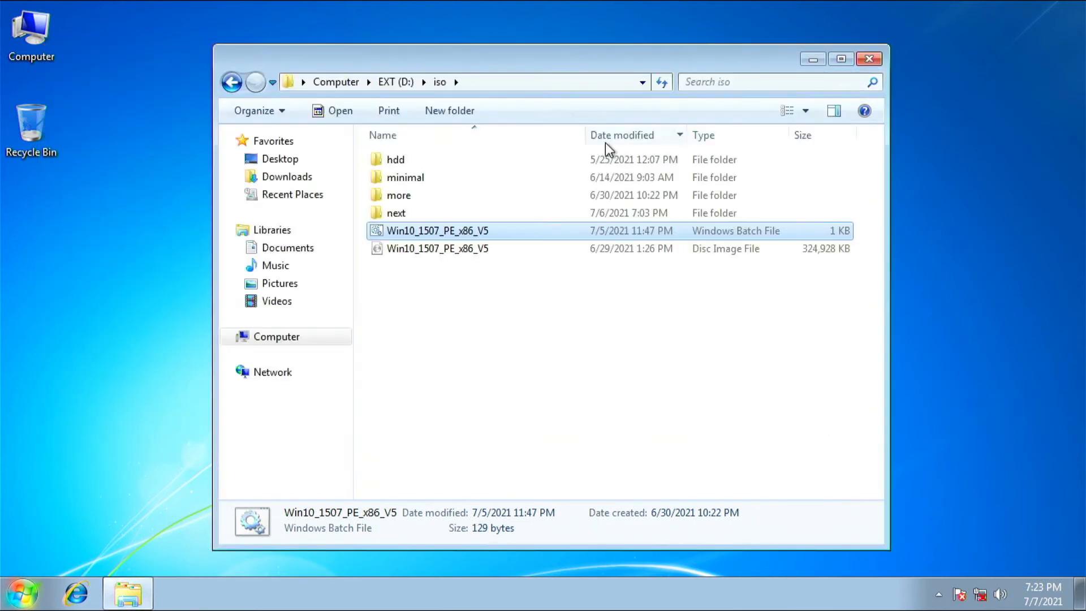
mouse_move(503, 242)
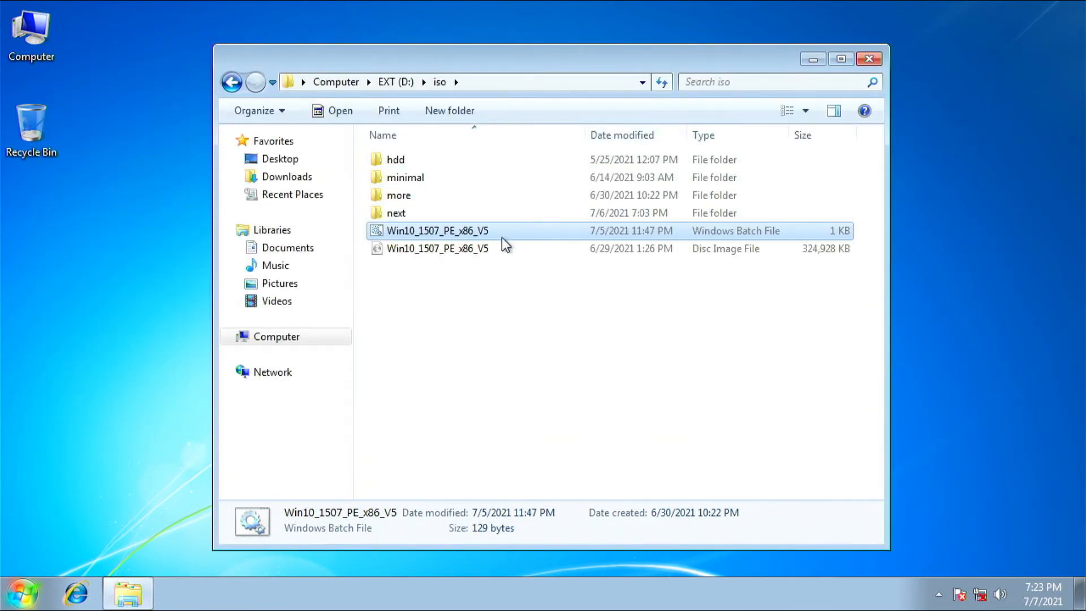
Launch Win10_1507_PE_x86_V5.bat to boot Windows 10 PE in QEMU while watching CPU usage in Task Manager
double_click(434, 230)
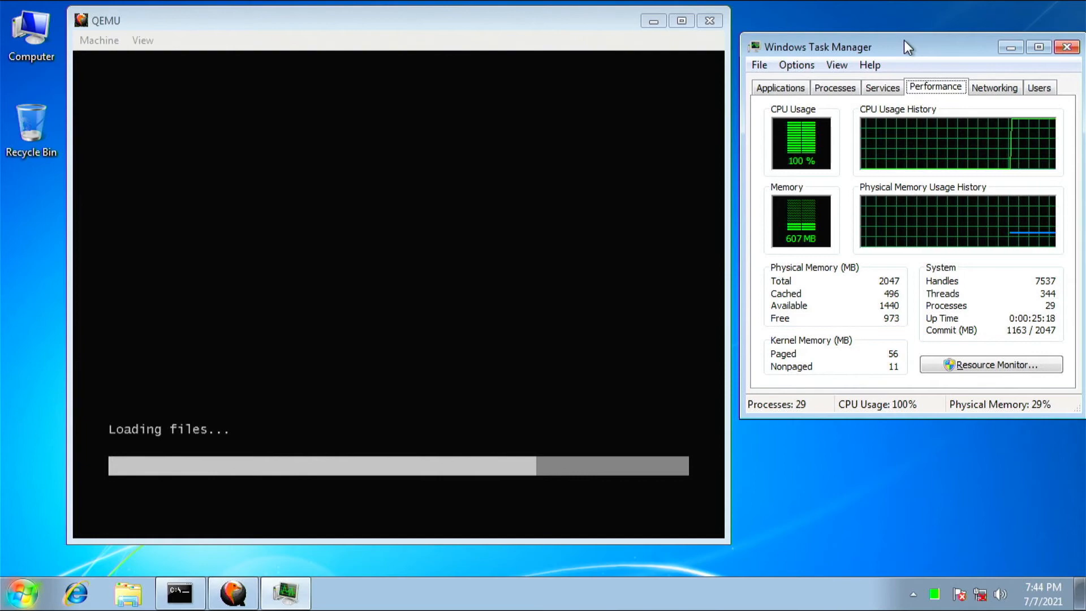
click(1070, 46)
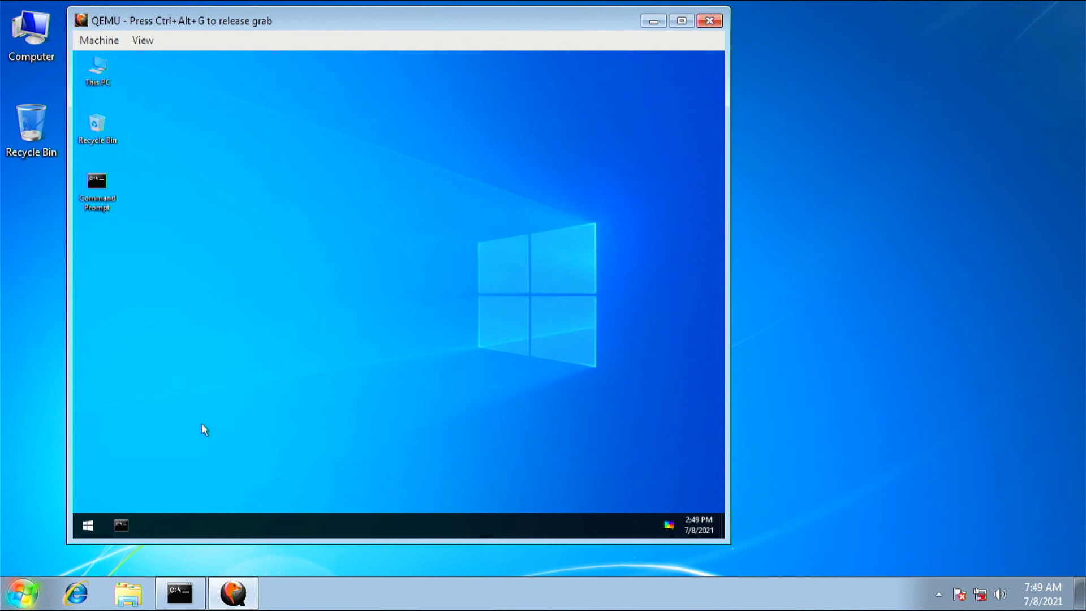
mouse_move(142, 480)
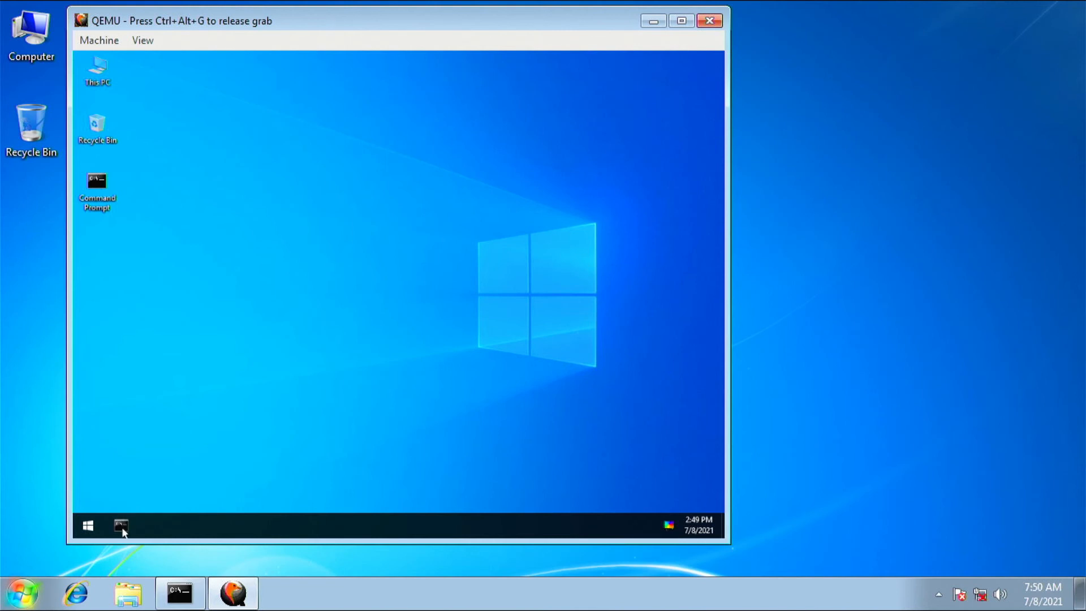
mouse_move(150, 447)
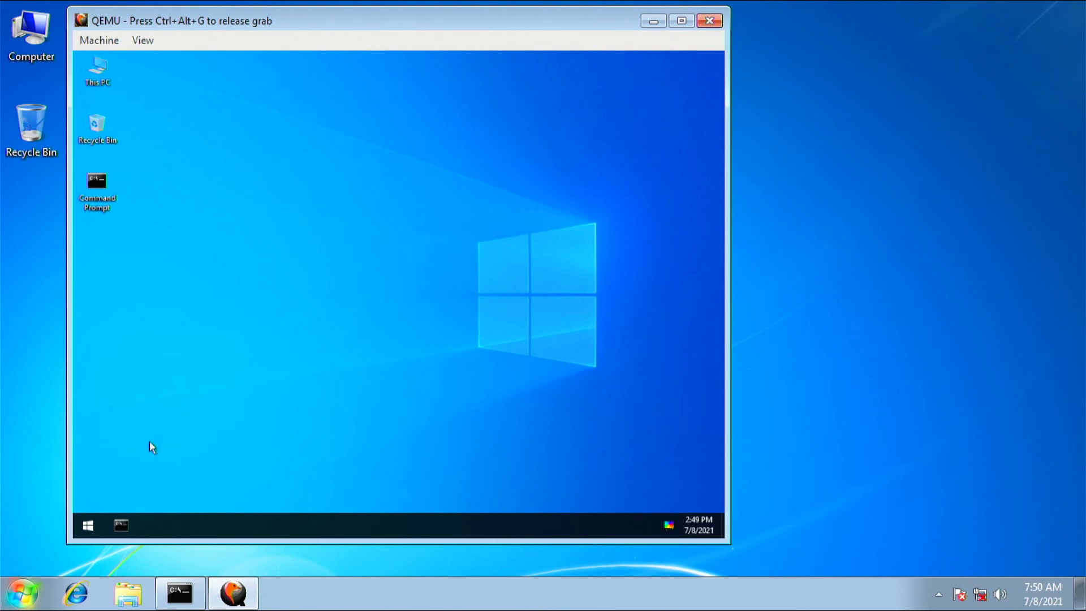
mouse_move(152, 434)
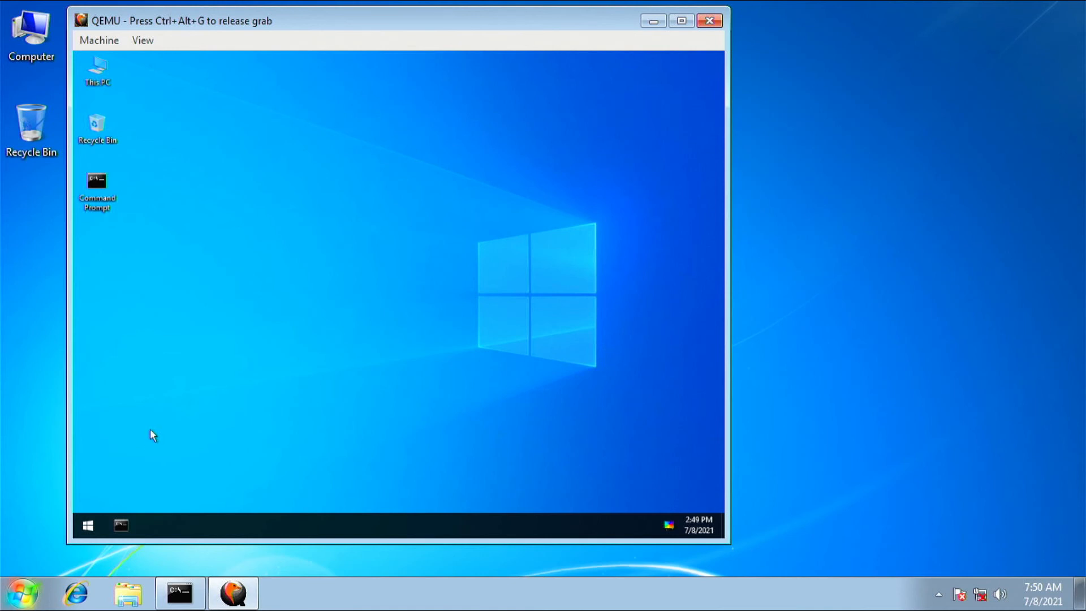